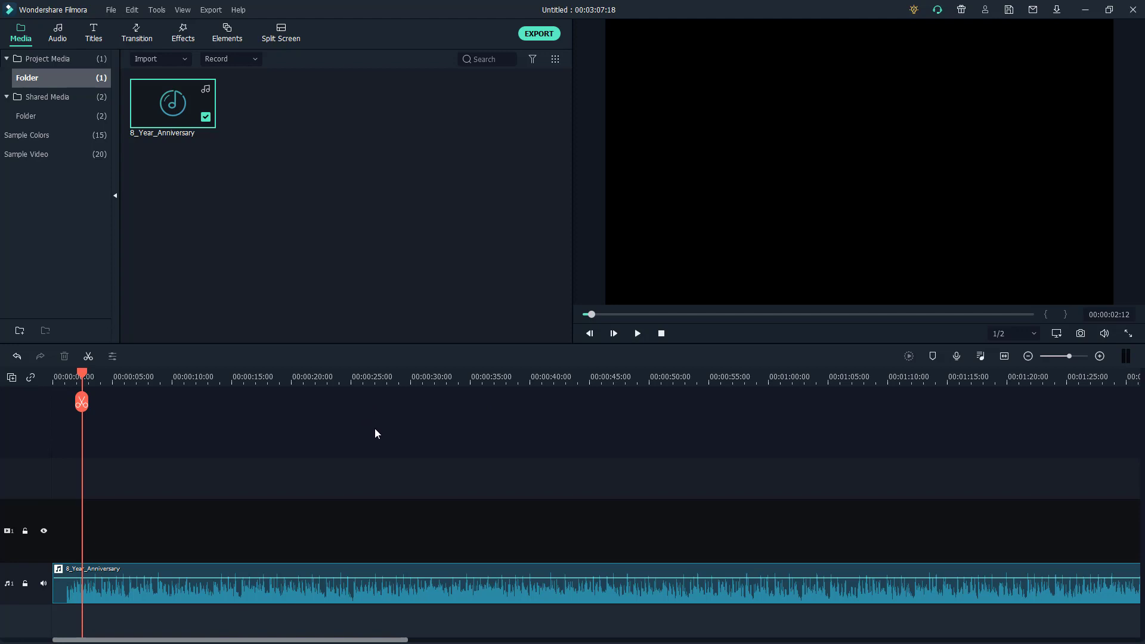
Step: Play the 8_Year_Anniversary music clip briefly to about four seconds, then pause it
left_click(636, 333)
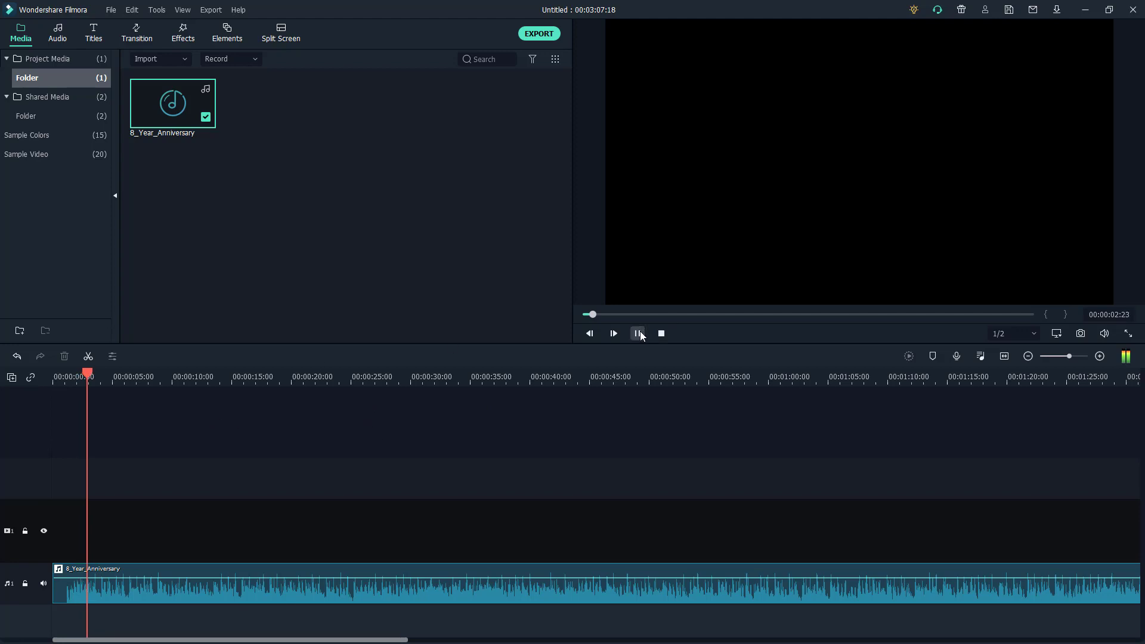
left_click(638, 334)
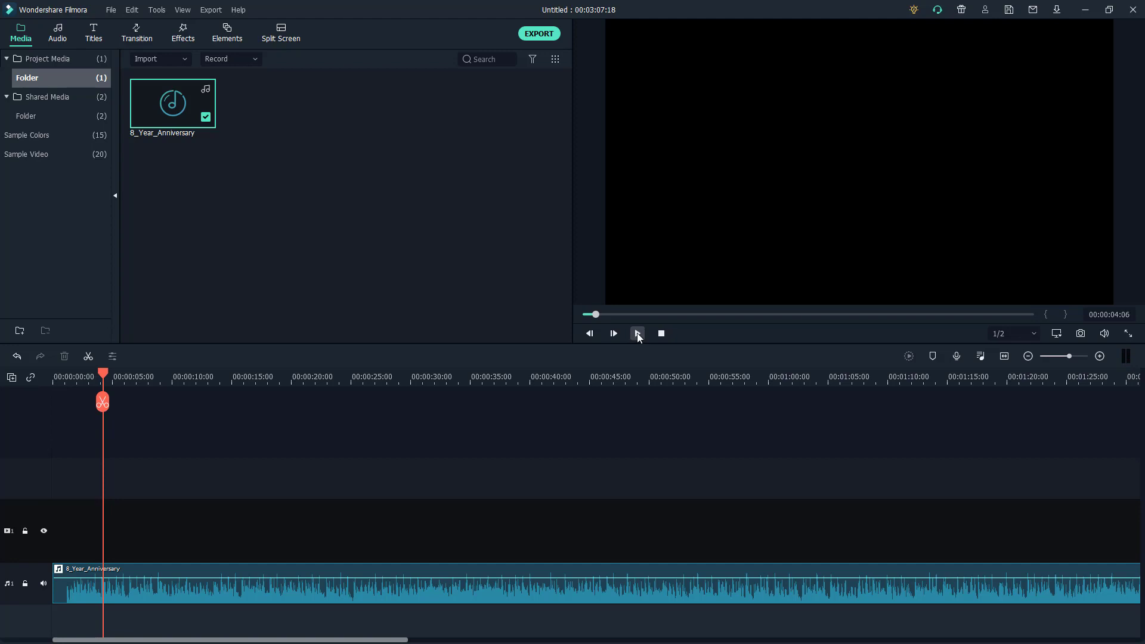
mouse_move(636, 334)
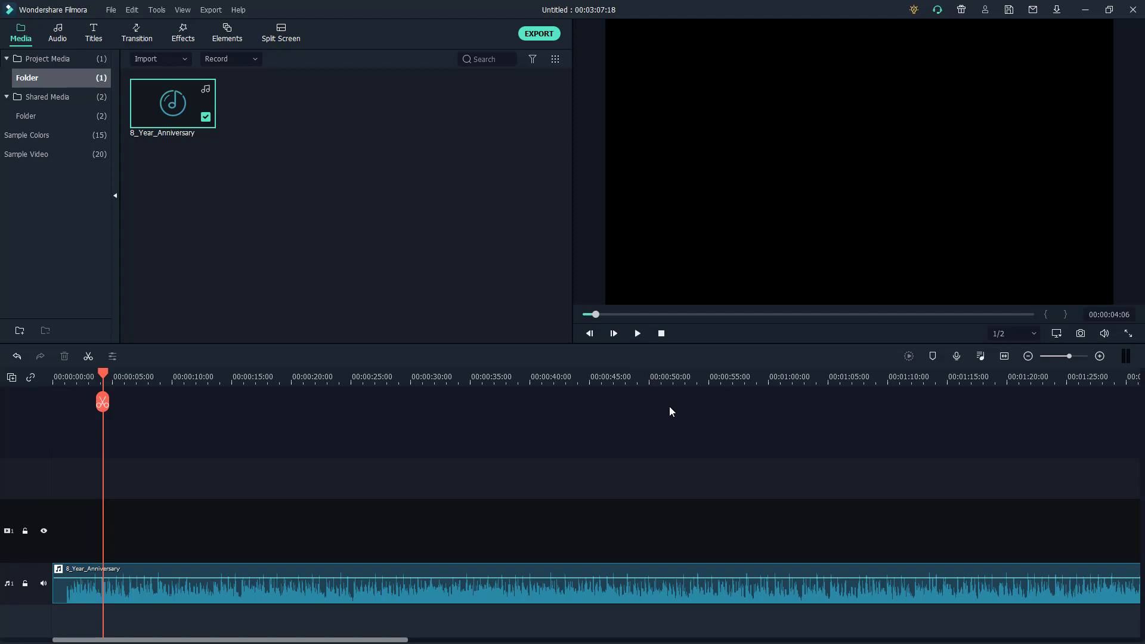
mouse_move(701, 505)
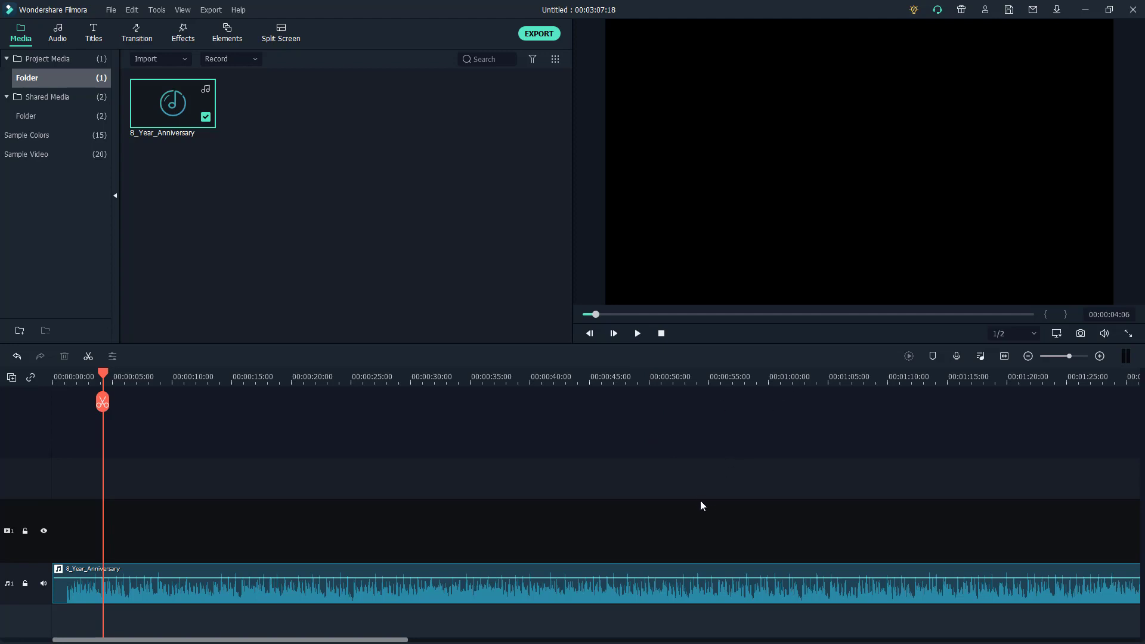
mouse_move(633, 542)
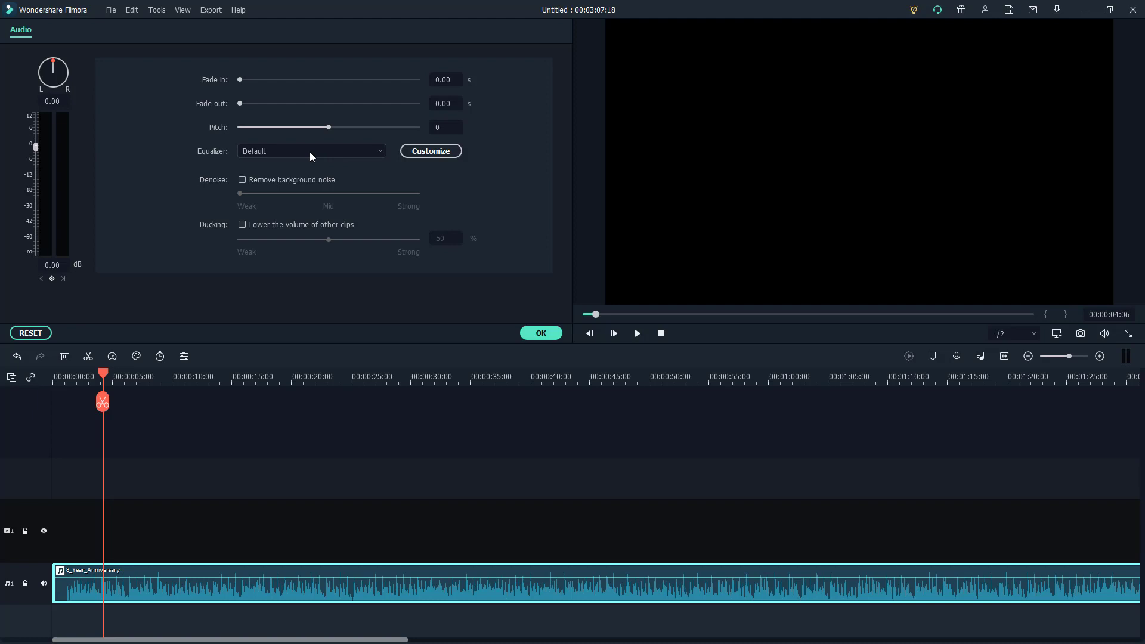
Step: Apply the Classic equalizer preset and listen to it during playback
left_click(636, 333)
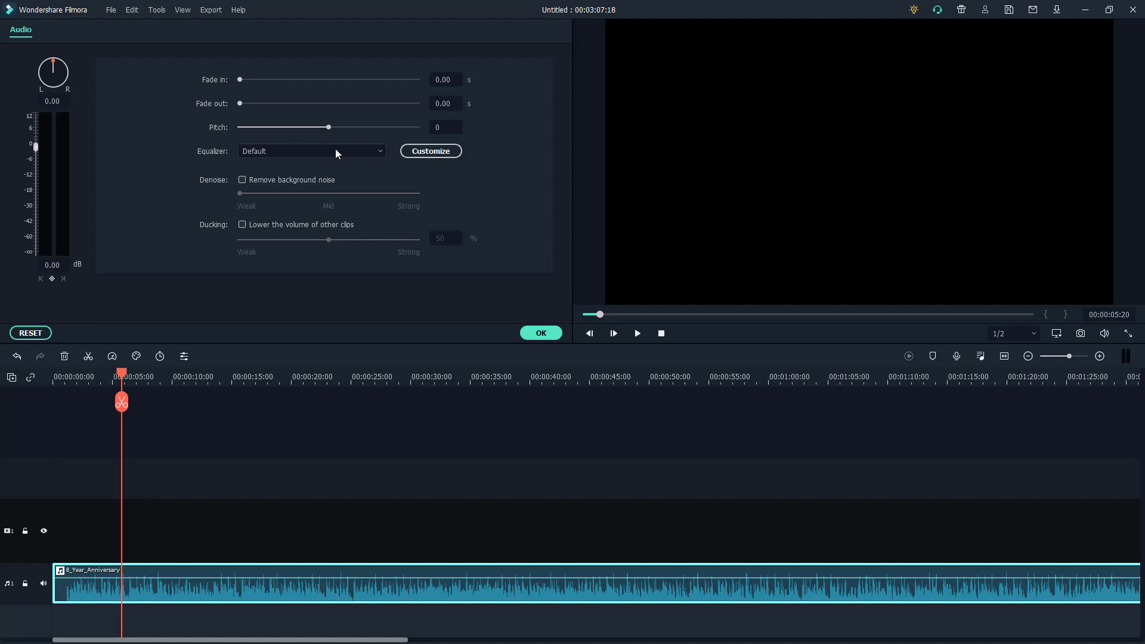
left_click(310, 151)
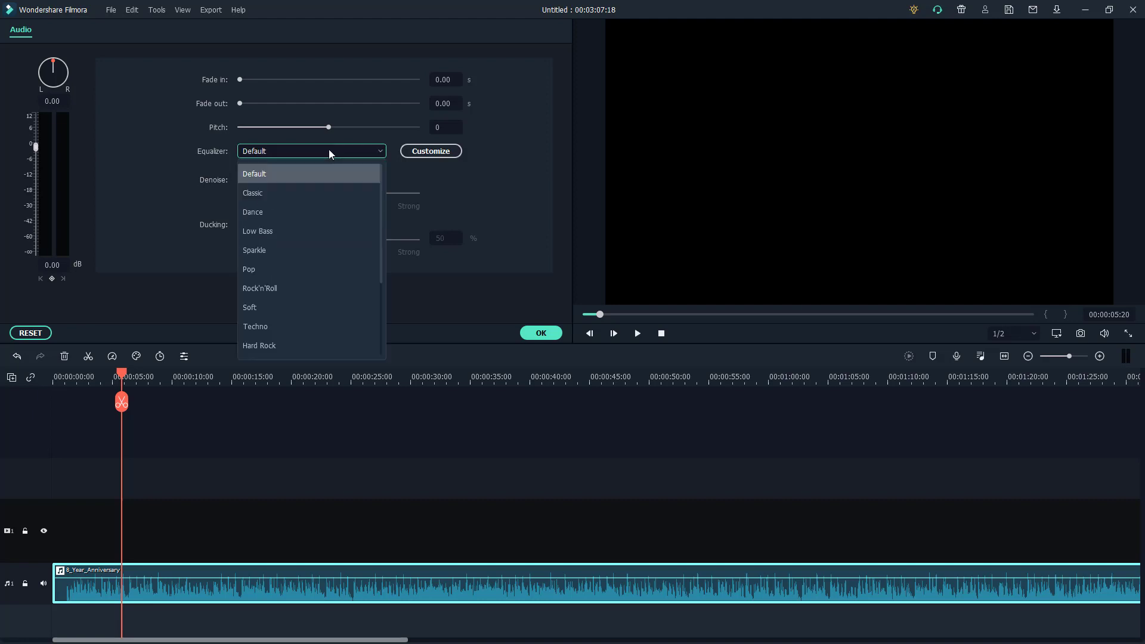
left_click(253, 192)
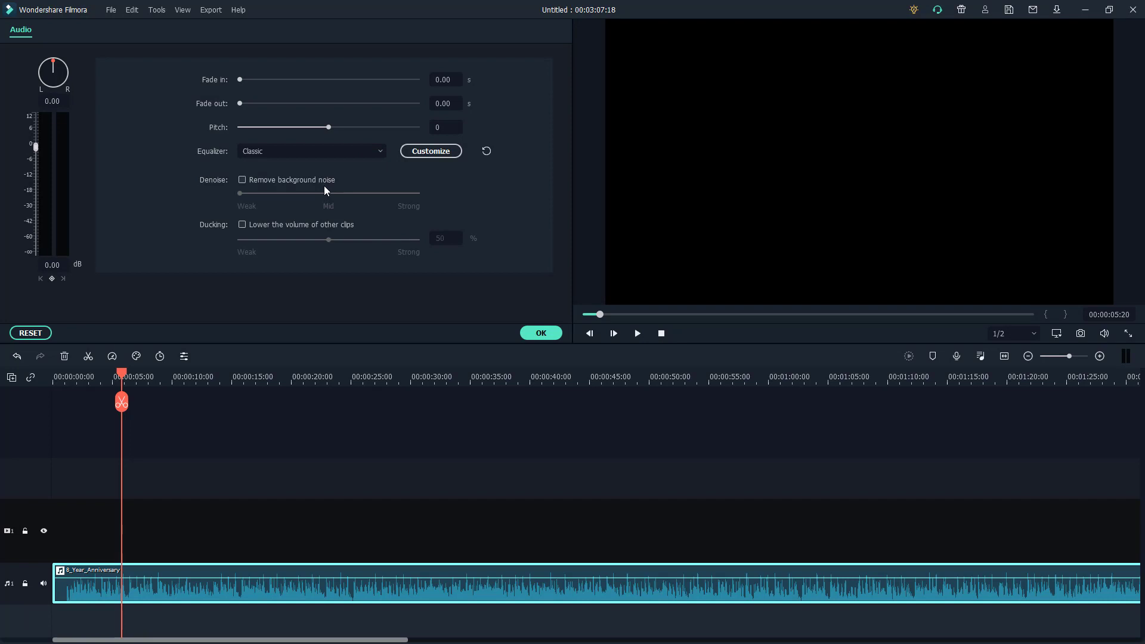
left_click(635, 332)
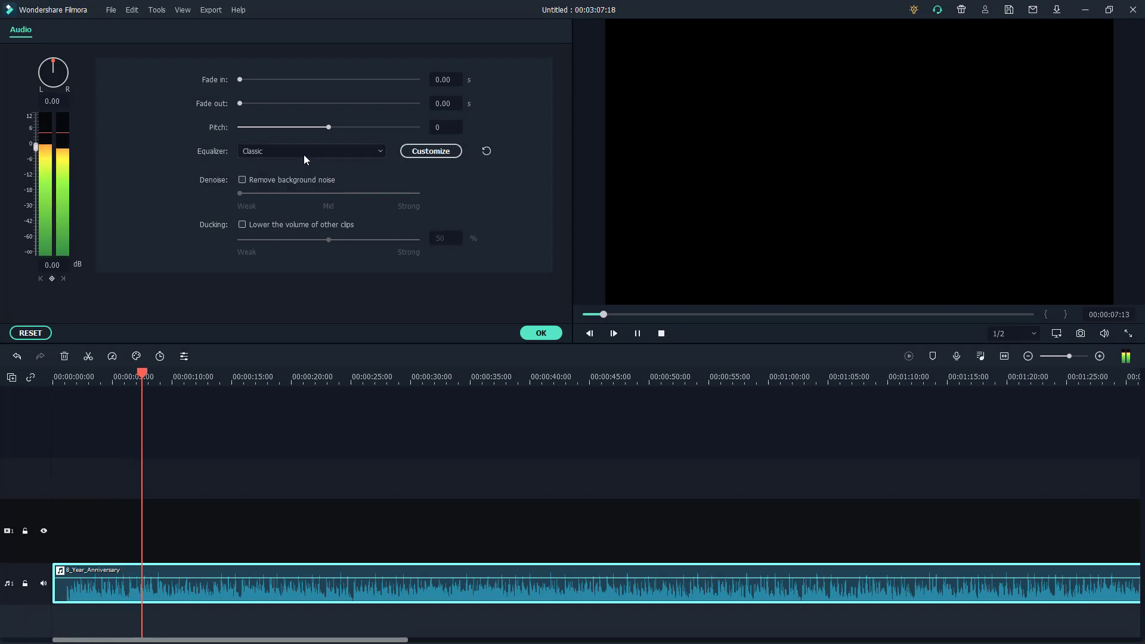
left_click(637, 334)
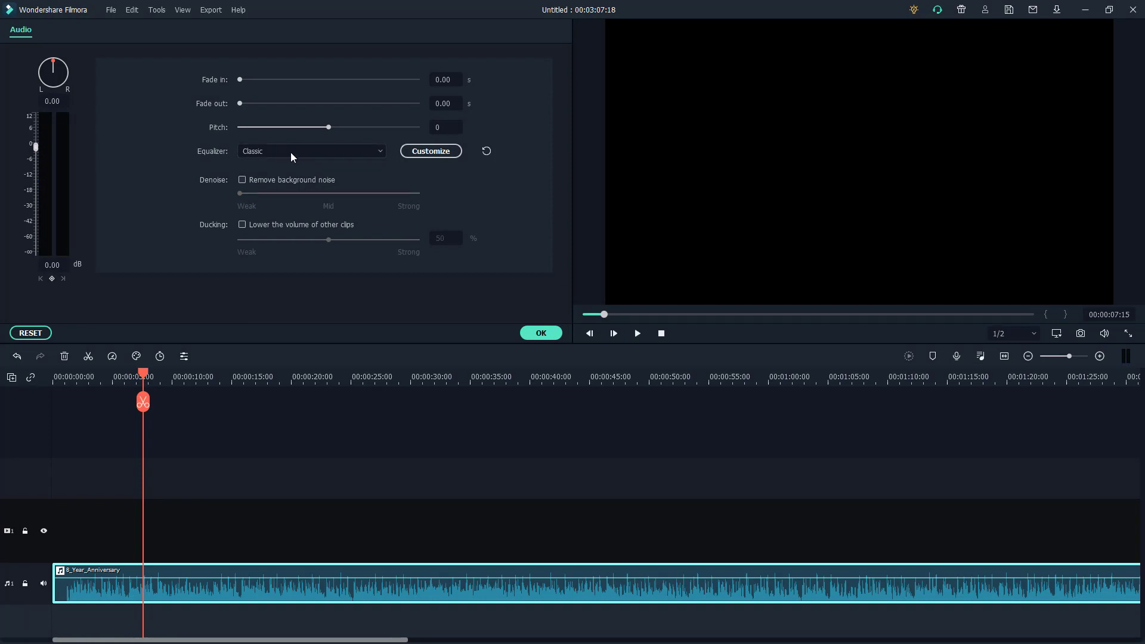
Step: Resume playback while trying the Soft, Hard Rock and Blues equalizer presets
left_click(636, 333)
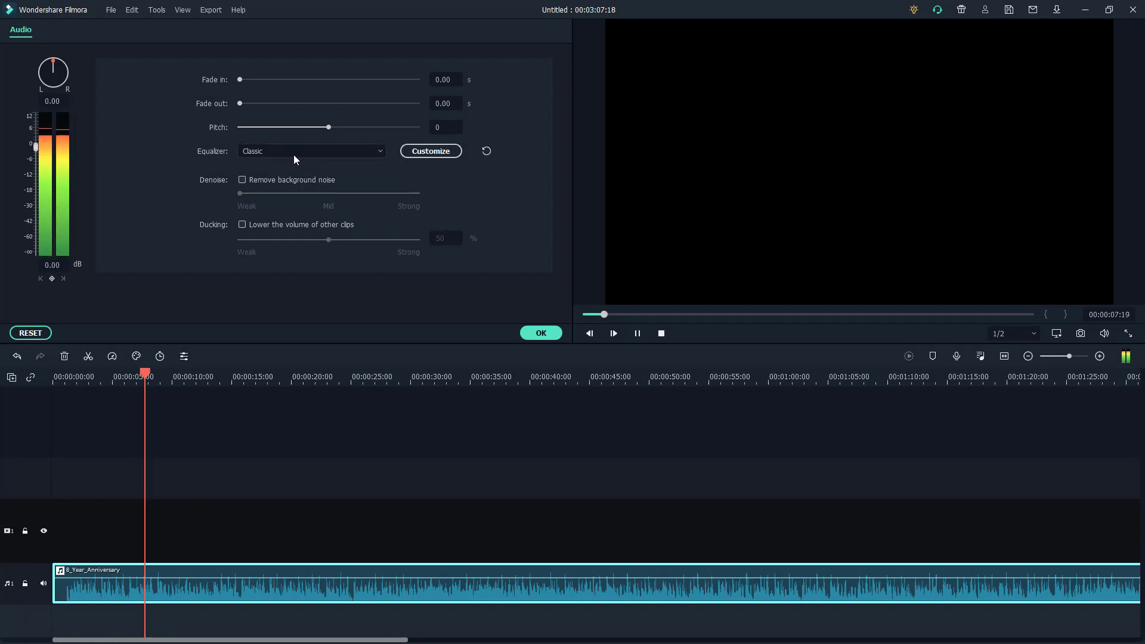
left_click(310, 150)
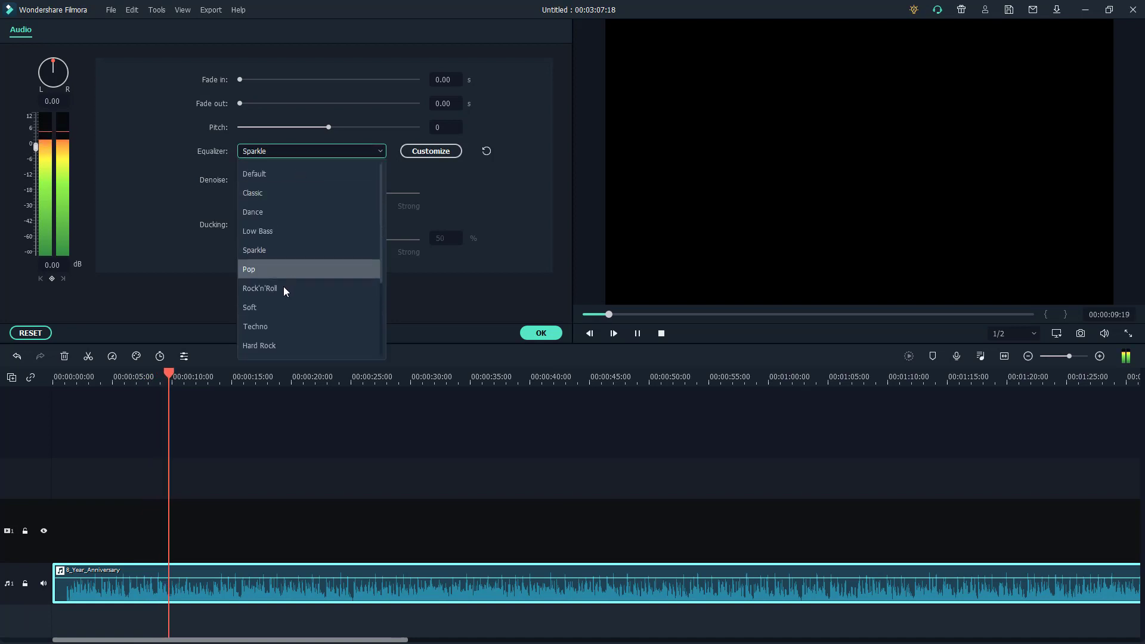
left_click(249, 306)
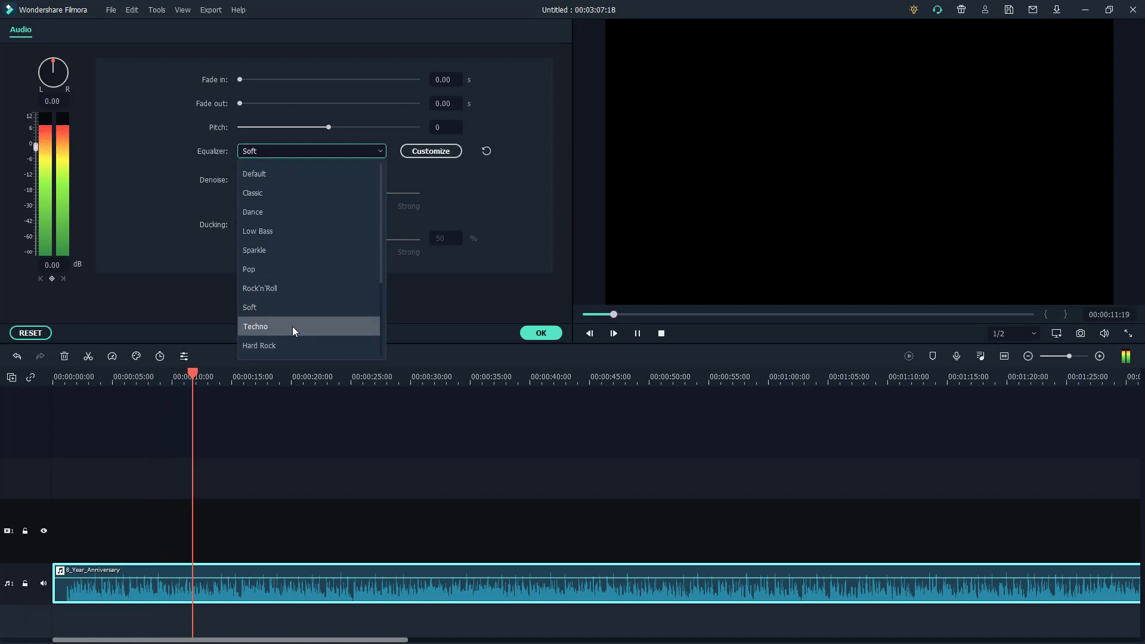
left_click(260, 230)
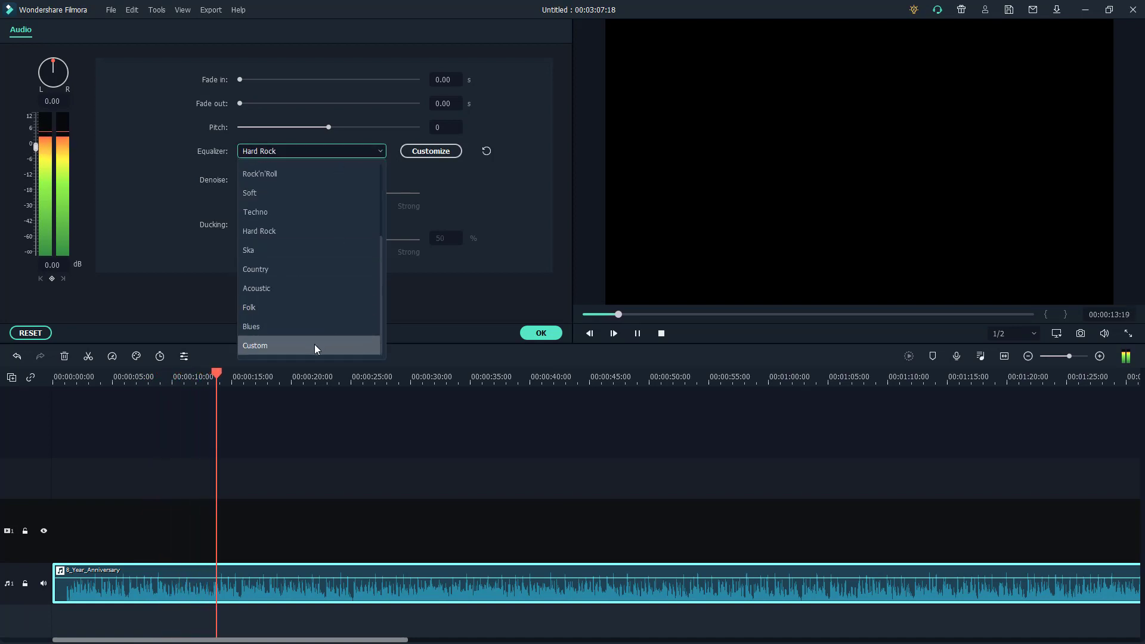
left_click(251, 326)
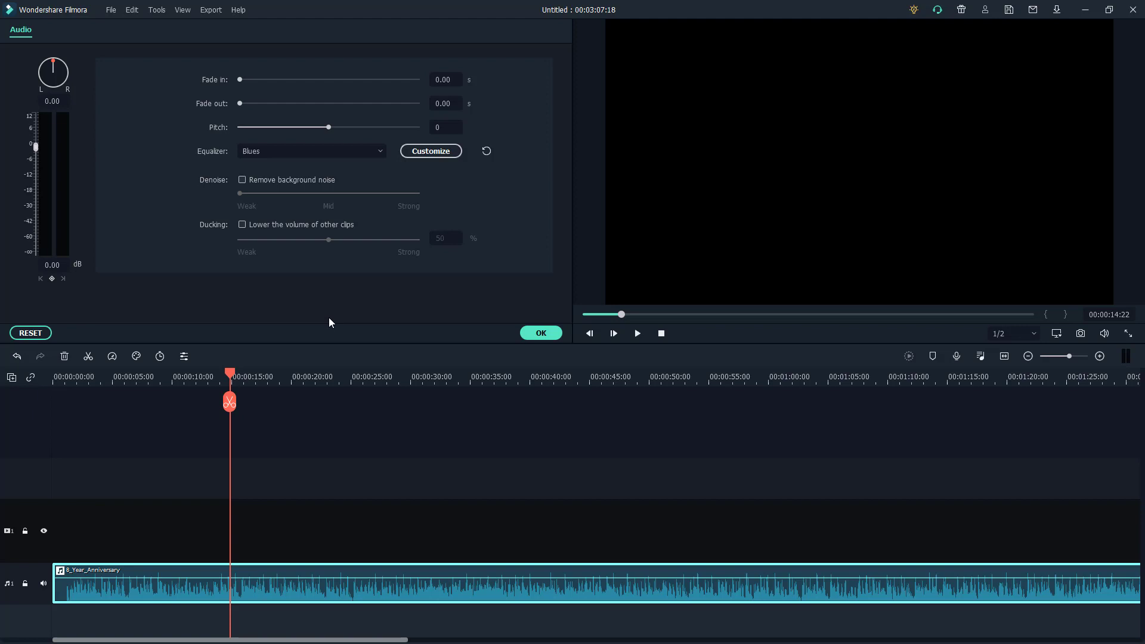
mouse_move(437, 165)
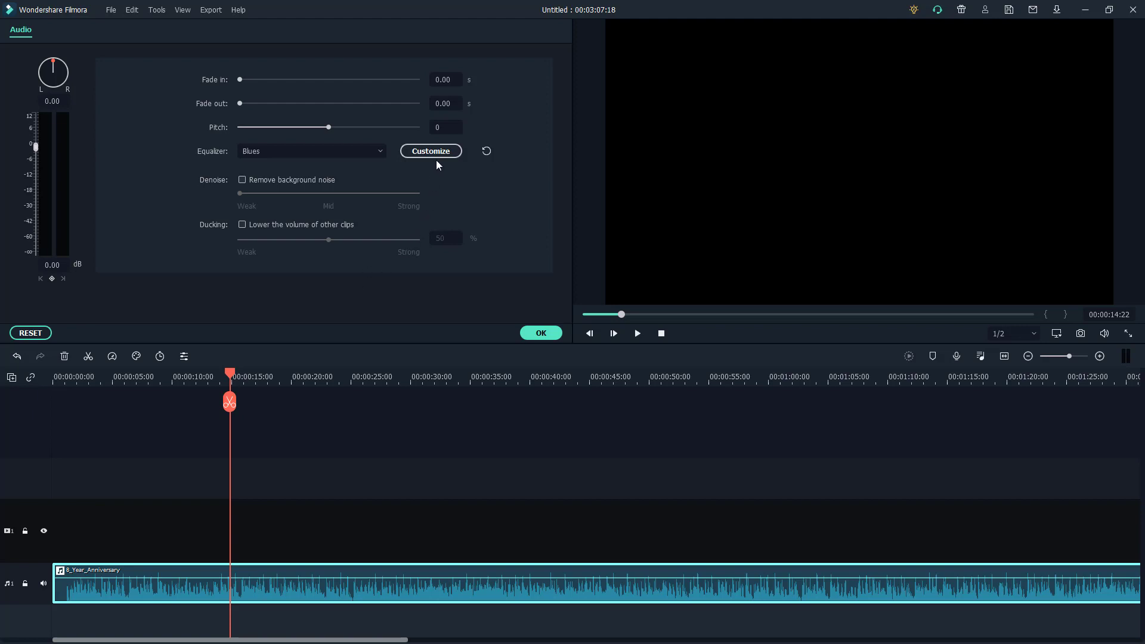
mouse_move(430, 177)
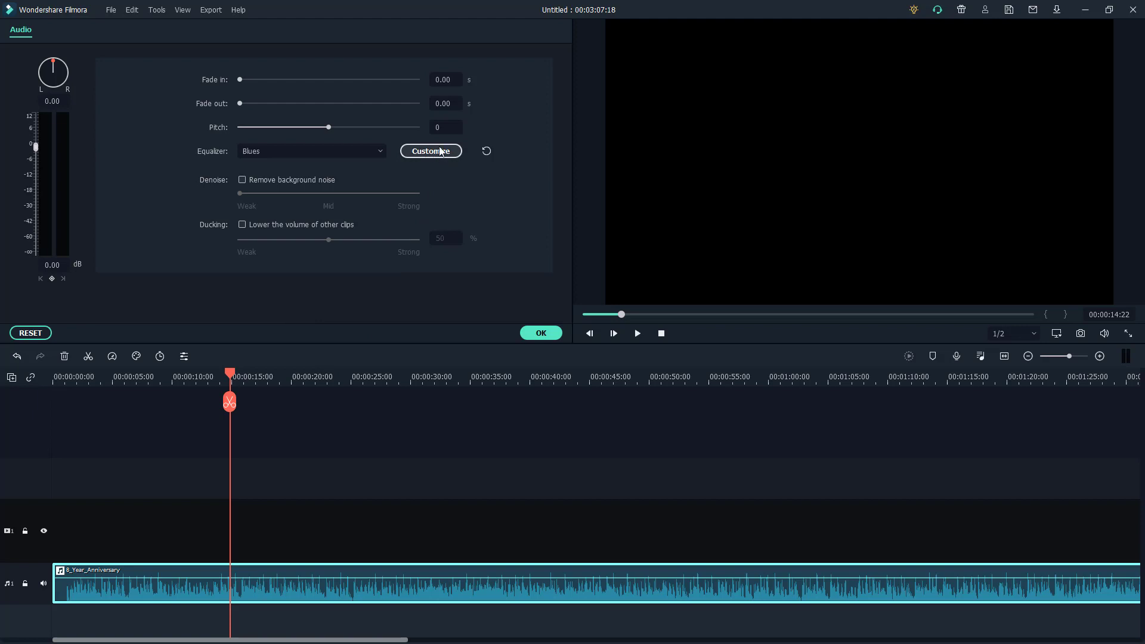
Step: Open the Customize Equalizer editor with band levels starting from the Blues preset
left_click(612, 332)
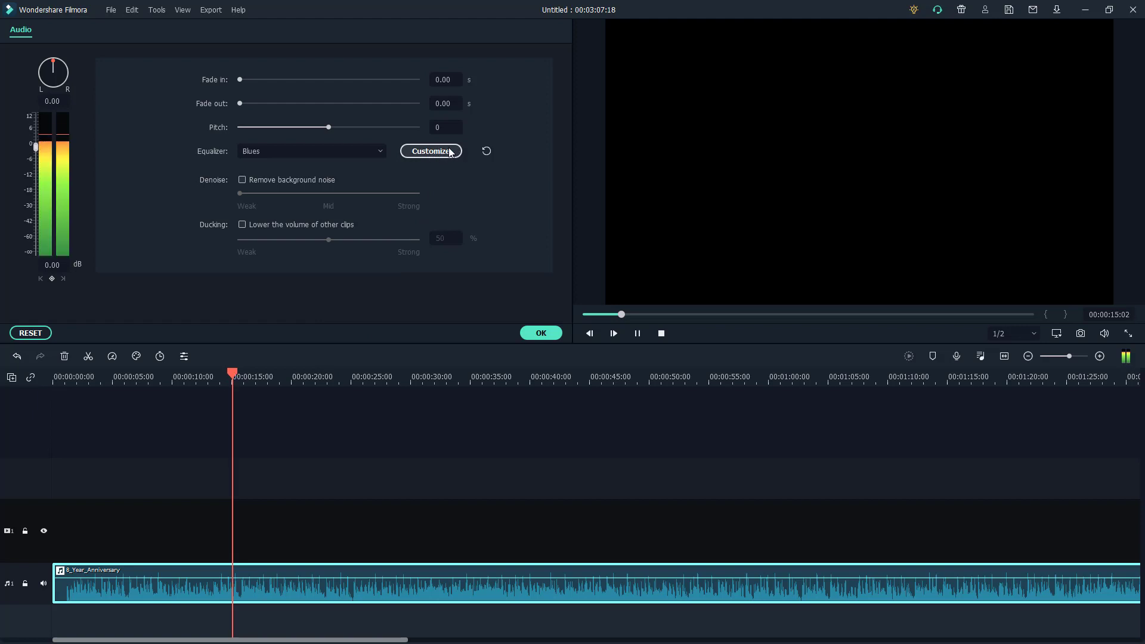
left_click(430, 151)
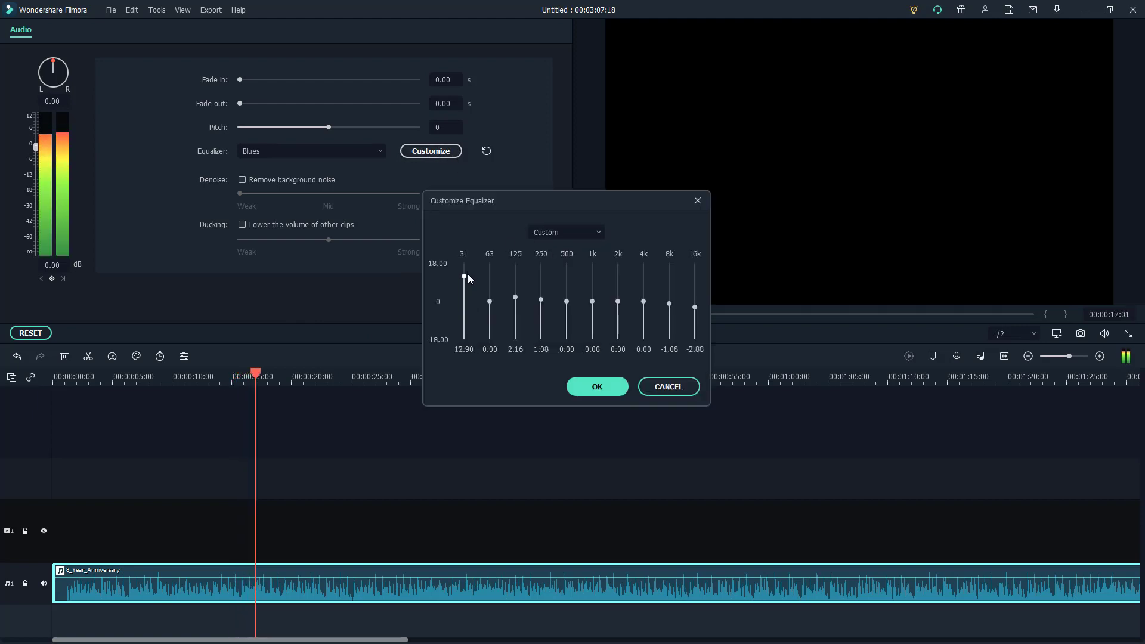
Step: Adjust bands: 31 Hz to 3.30, 63 Hz to 10.20, 125 Hz to 15, then low bands to -18, boost 500 Hz
left_click_drag(463, 276, 464, 295)
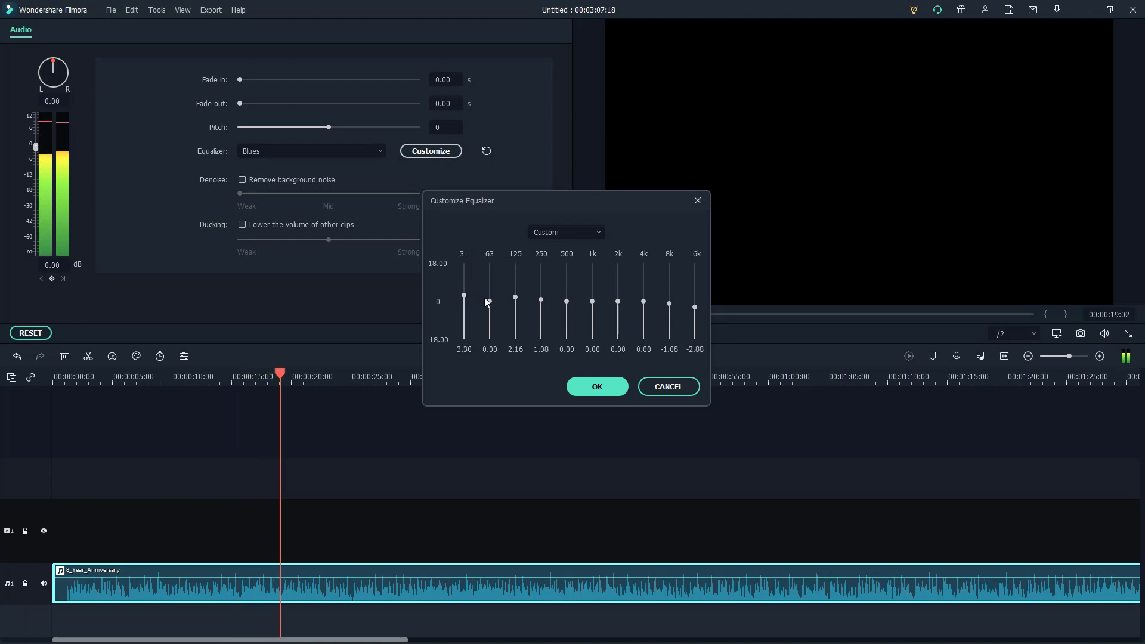
left_click_drag(488, 307, 489, 281)
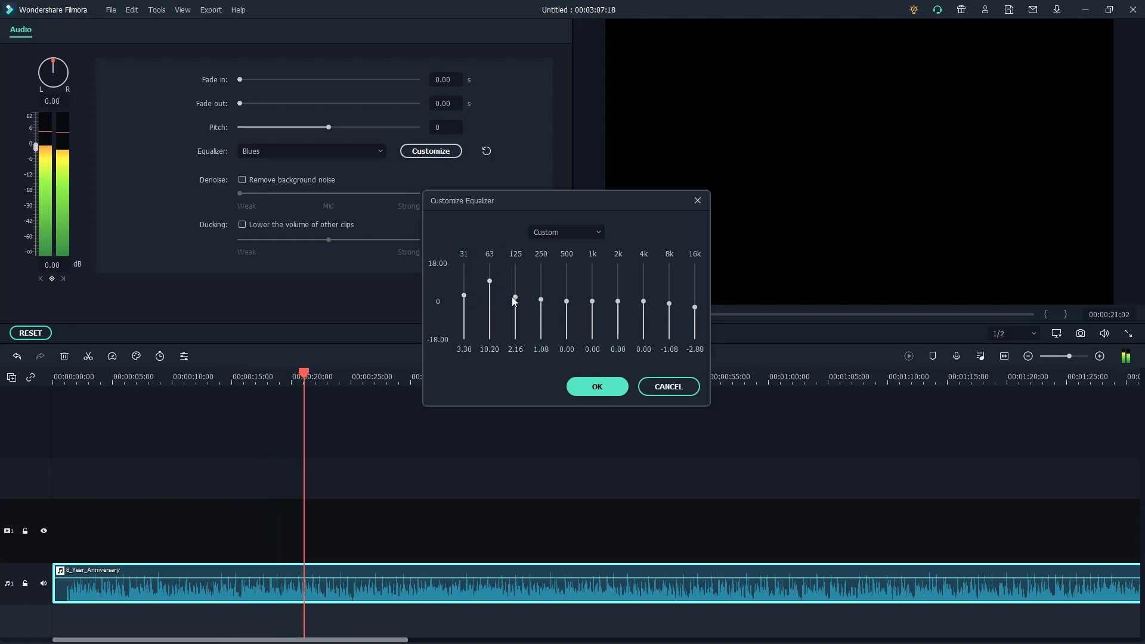
left_click_drag(514, 299, 514, 274)
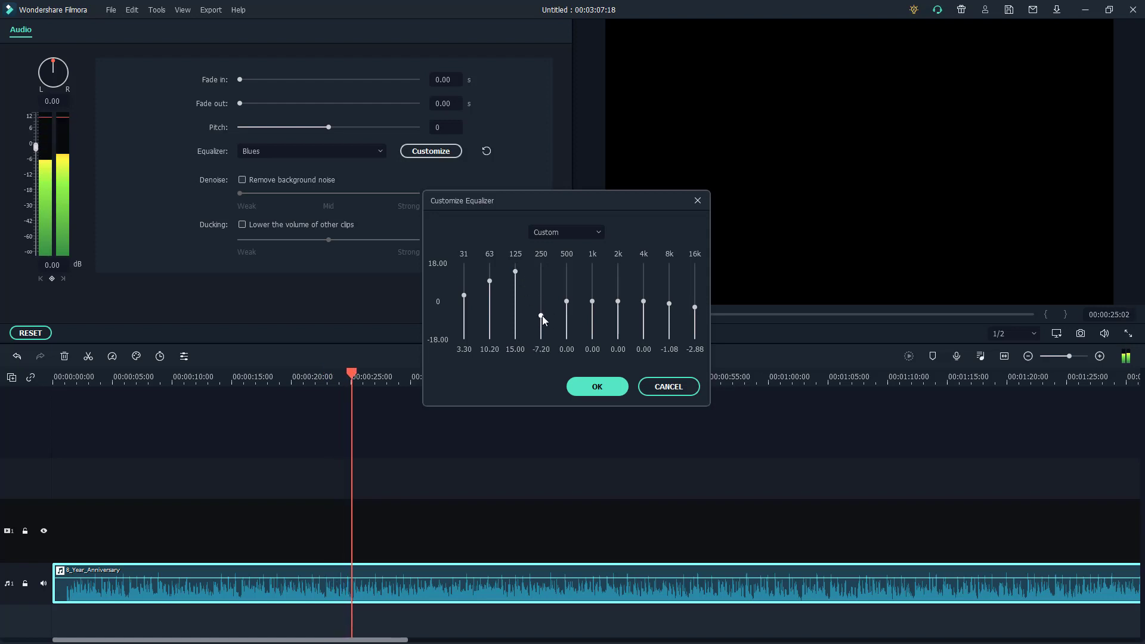
left_click_drag(464, 295, 464, 337)
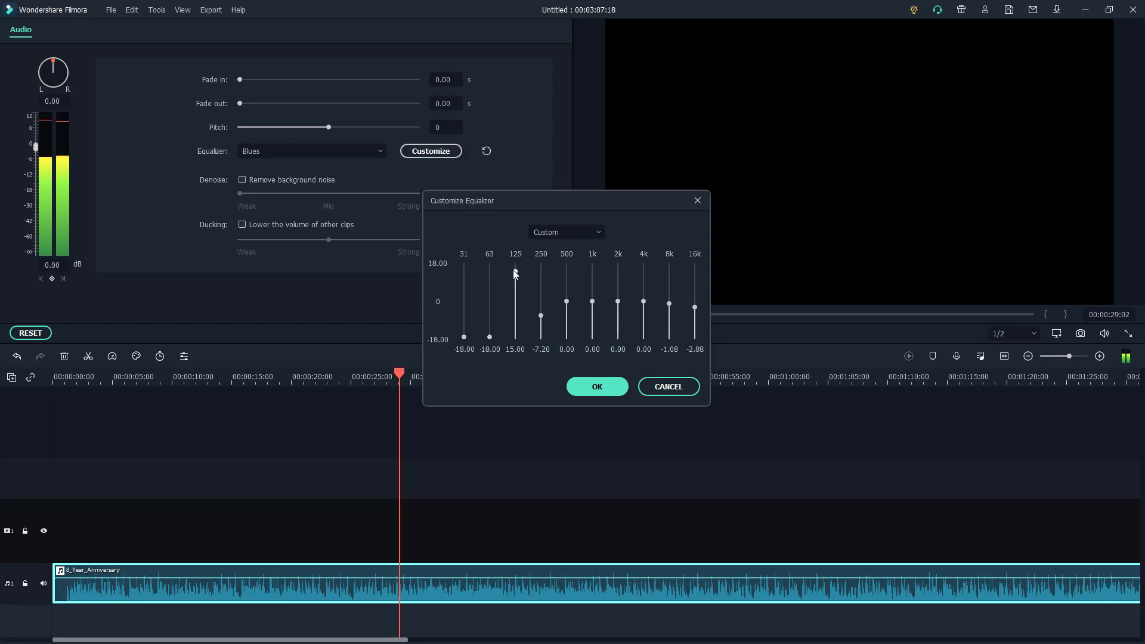
left_click_drag(515, 274, 515, 337)
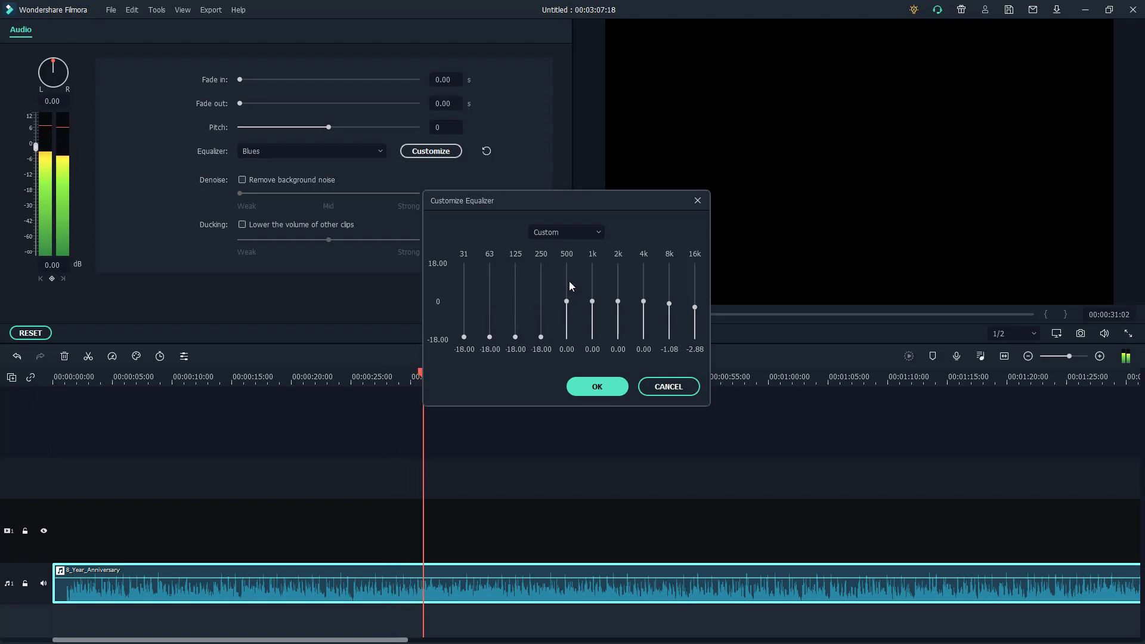
left_click_drag(566, 302, 566, 272)
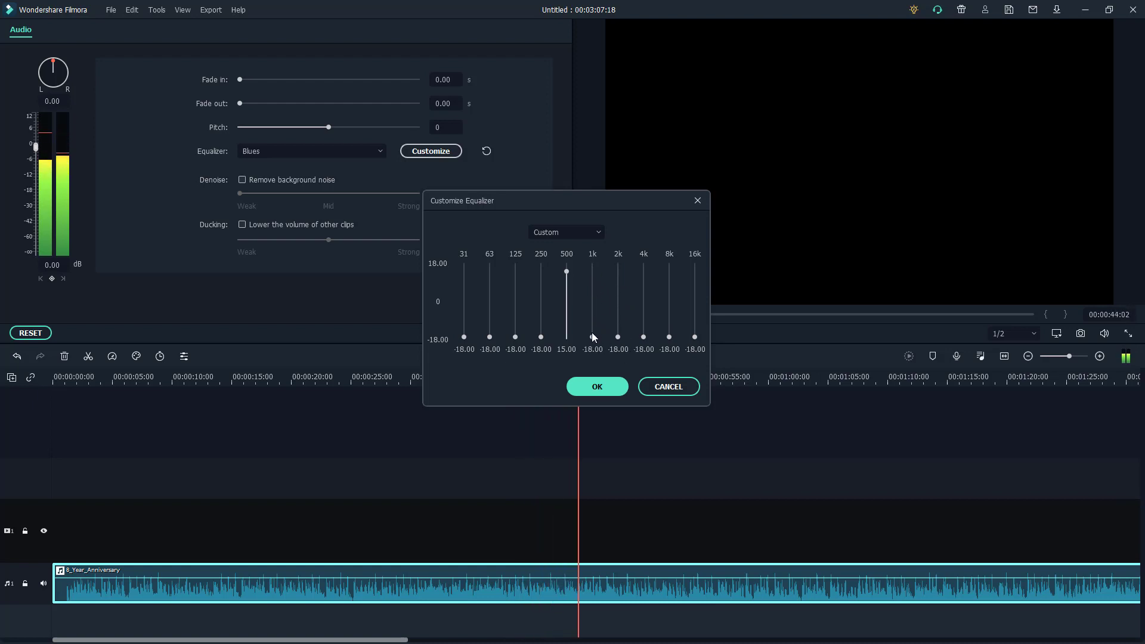
Step: Choose the Rock'n'Roll preset in the band editor and confirm
left_click(565, 231)
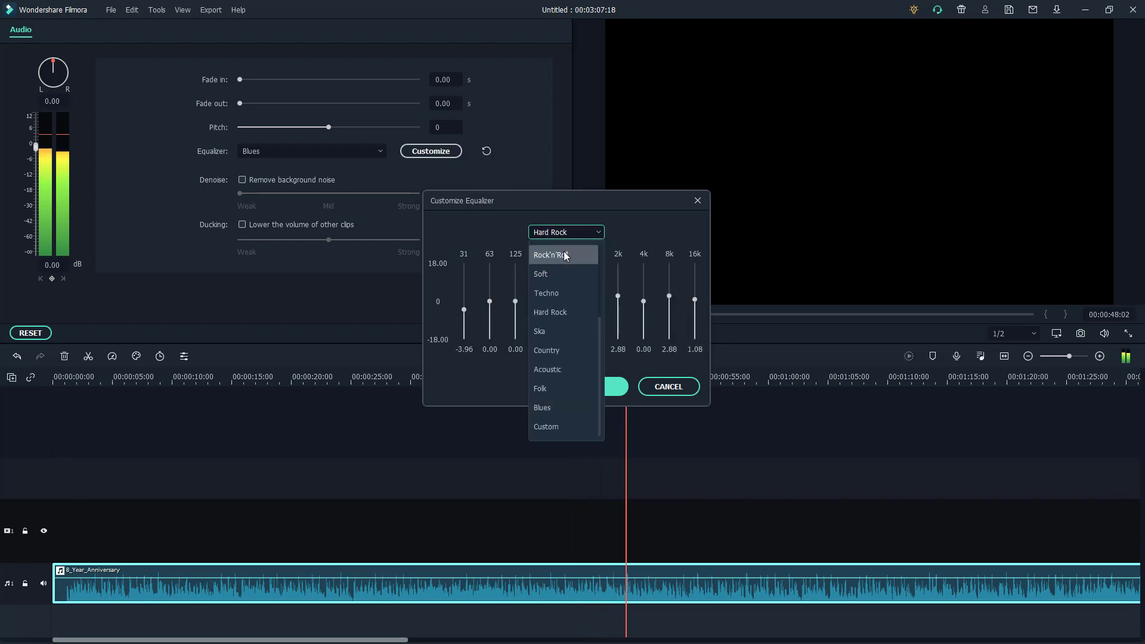
left_click(550, 254)
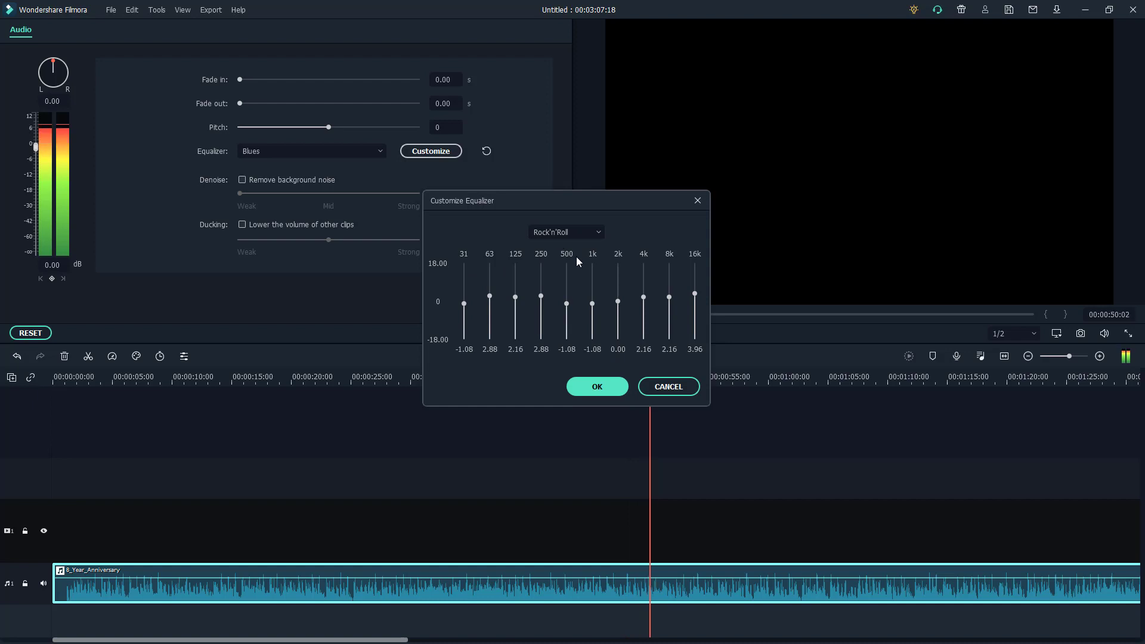
left_click(596, 387)
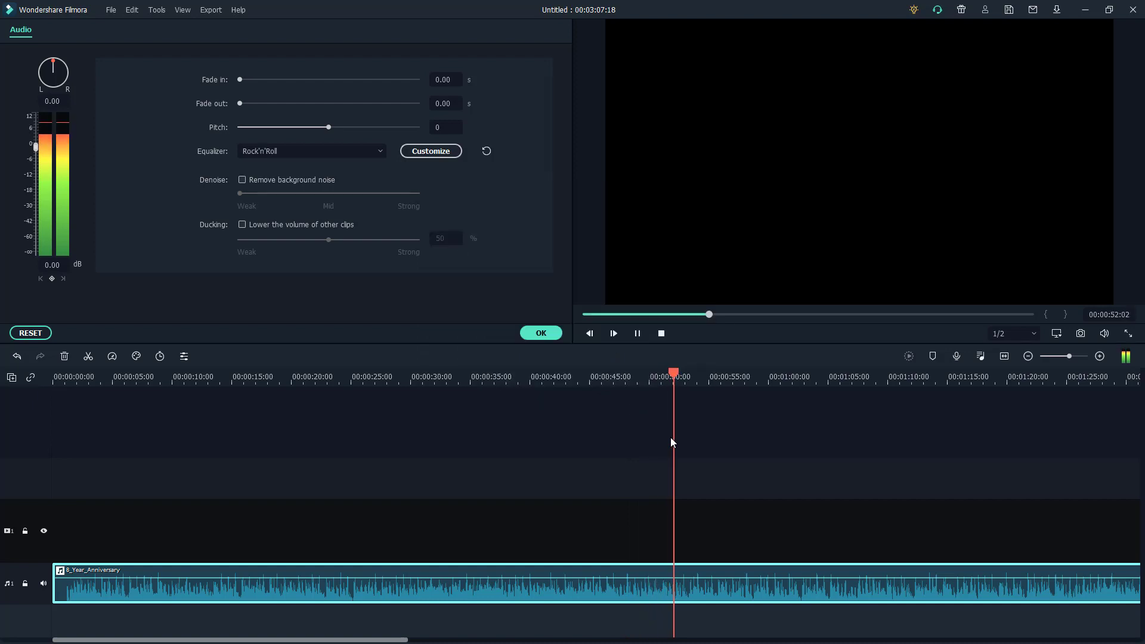
left_click(636, 334)
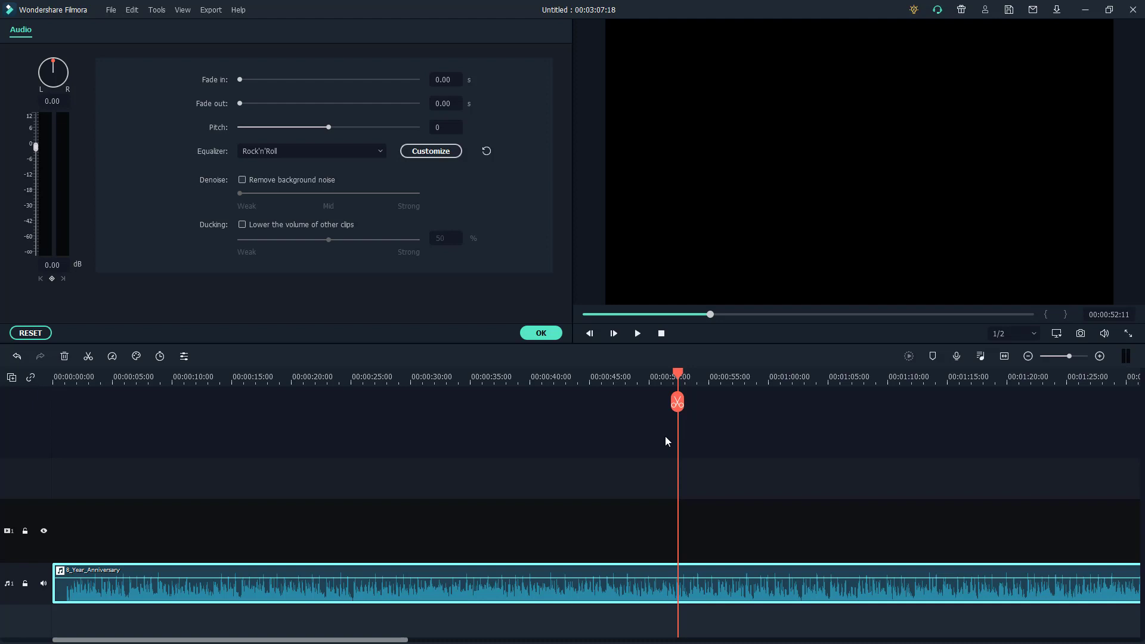
mouse_move(719, 458)
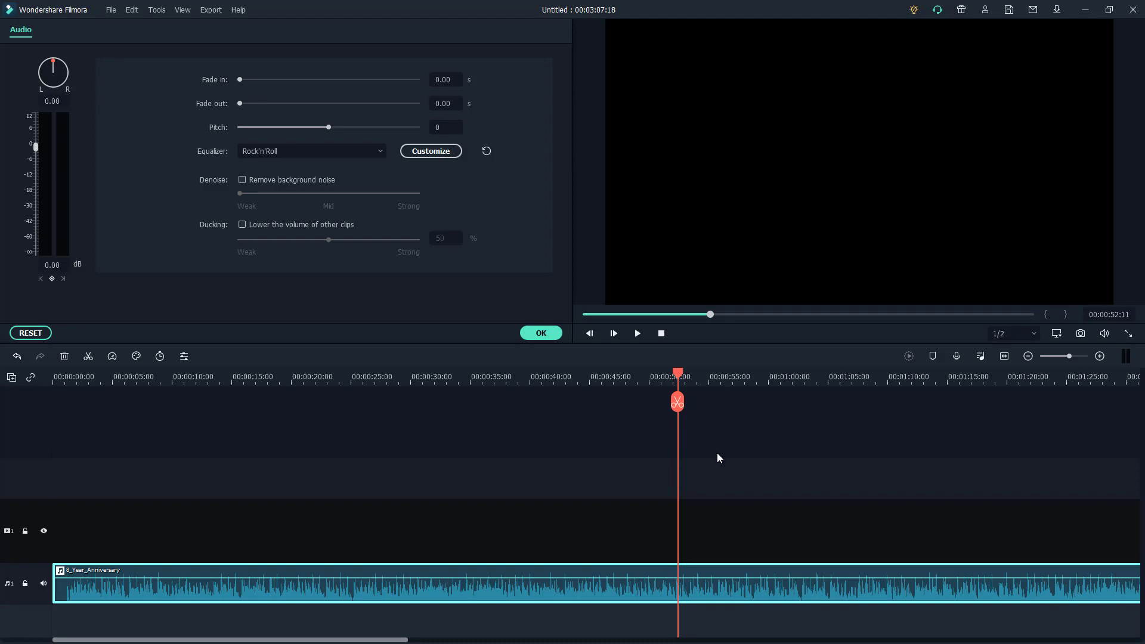